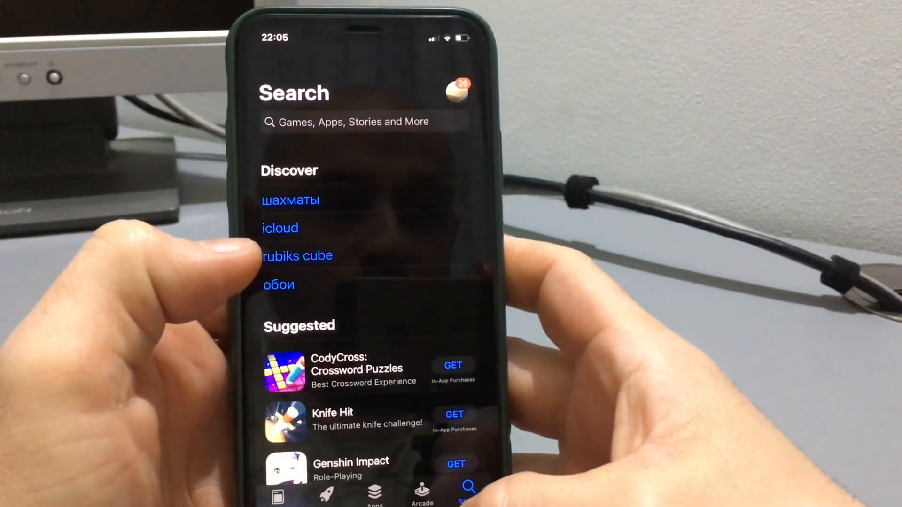
Search the App Store and download OpenVPN Connect.
{"action": "left_click", "coordinate": [364, 121]}
{"action": "type", "text": "openvpn"}
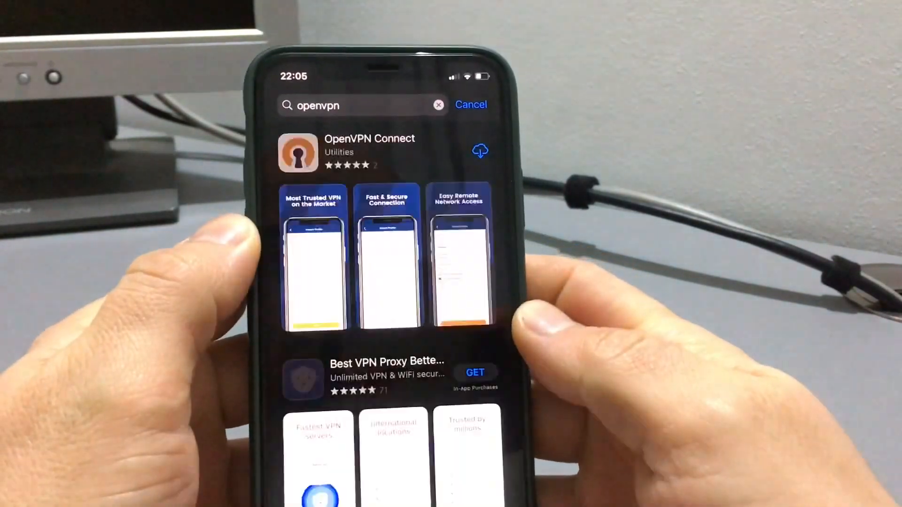
{"action": "left_click", "coordinate": [479, 150]}
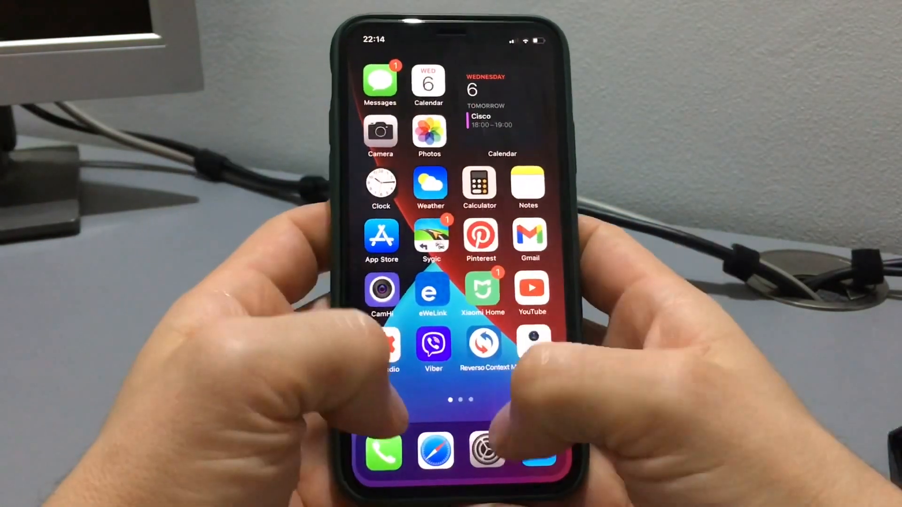
Enter vpnbook.com in the Safari address bar.
{"action": "left_click", "coordinate": [435, 450]}
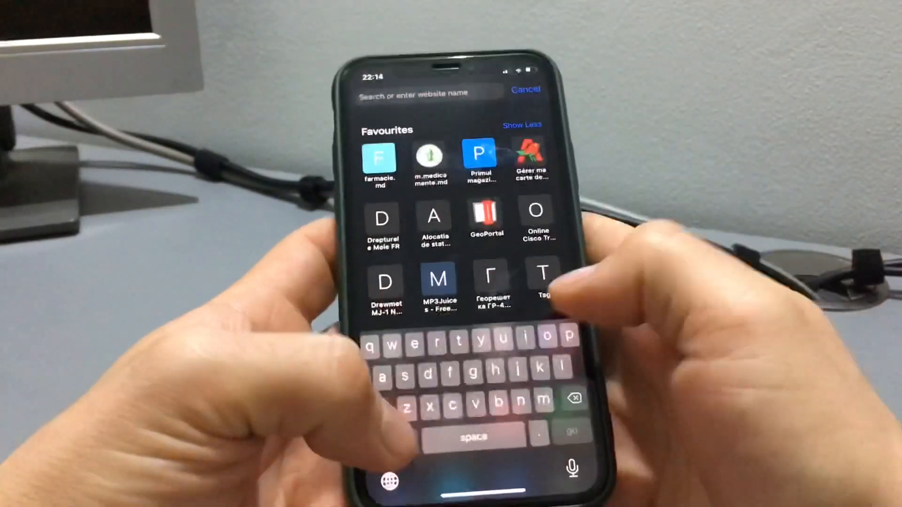
{"action": "type", "text": "vpn"}
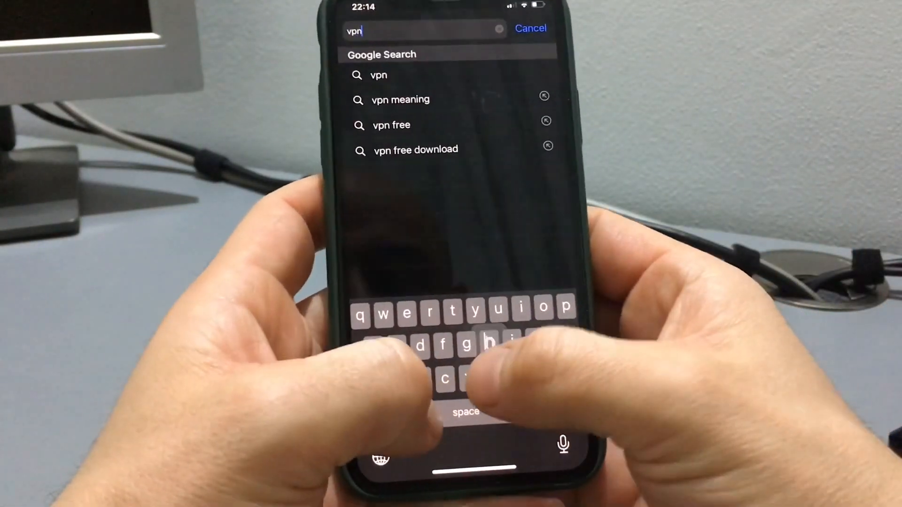
{"action": "type", "text": "book."}
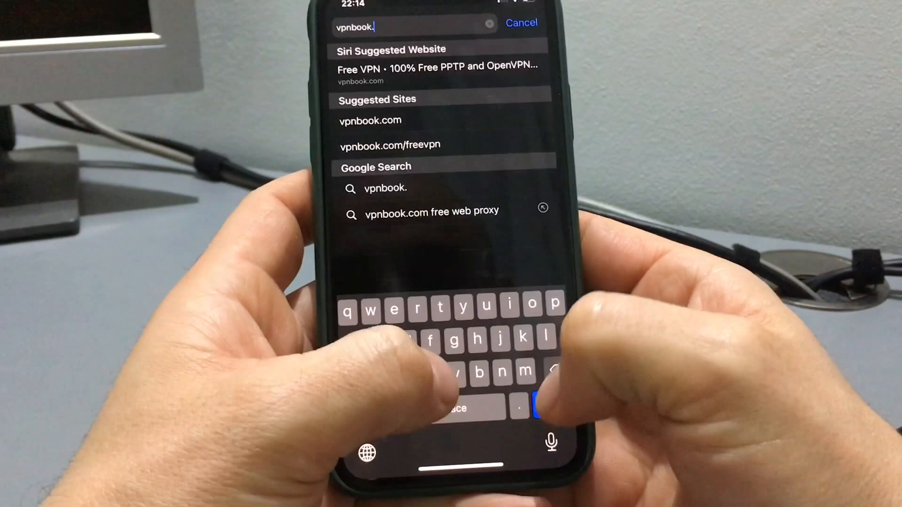
{"action": "type", "text": "com"}
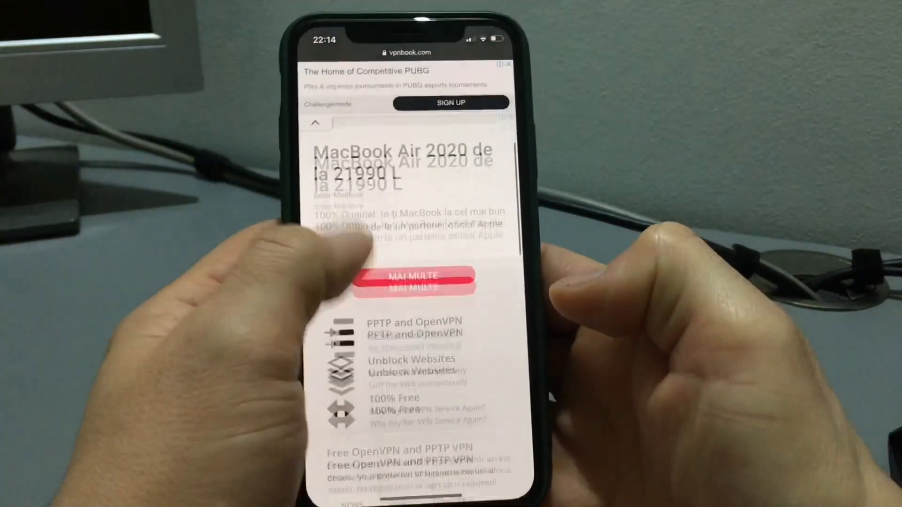
Download the FR8 Server OpenVPN Certificate Bundle and open the zip from Downloads.
{"action": "scroll", "scroll_direction": "down", "scroll_amount": 3}
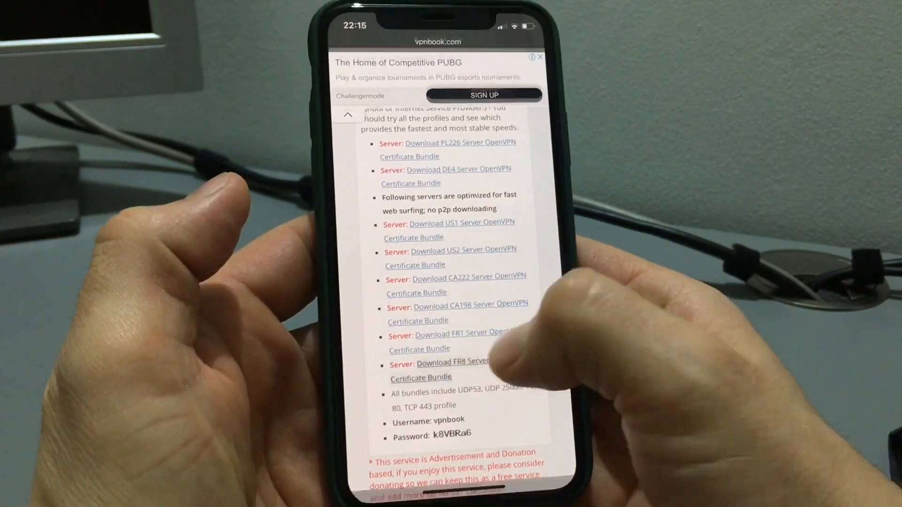
{"action": "left_click", "coordinate": [452, 361]}
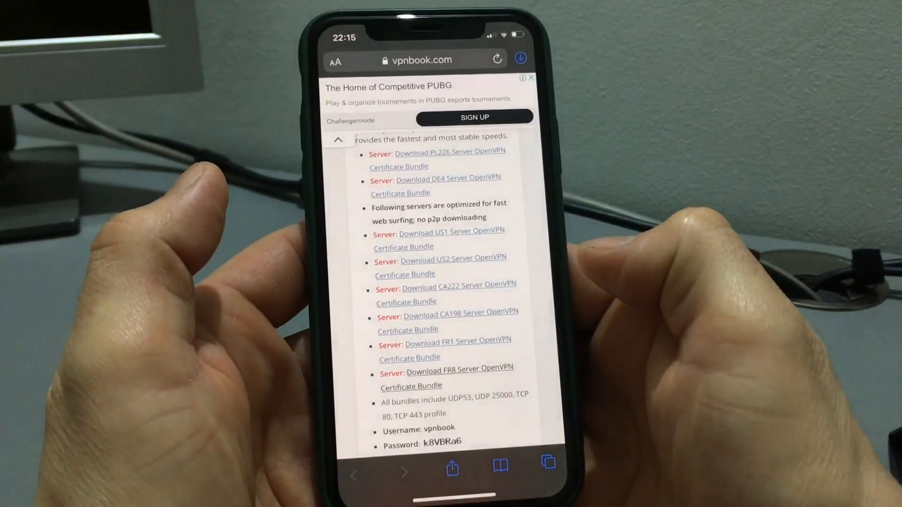
{"action": "left_click", "coordinate": [520, 58]}
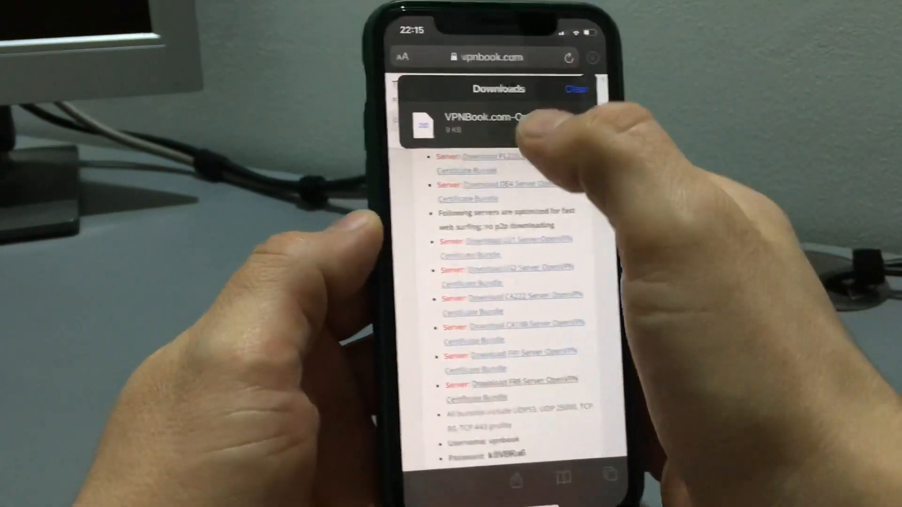
{"action": "left_click", "coordinate": [497, 121]}
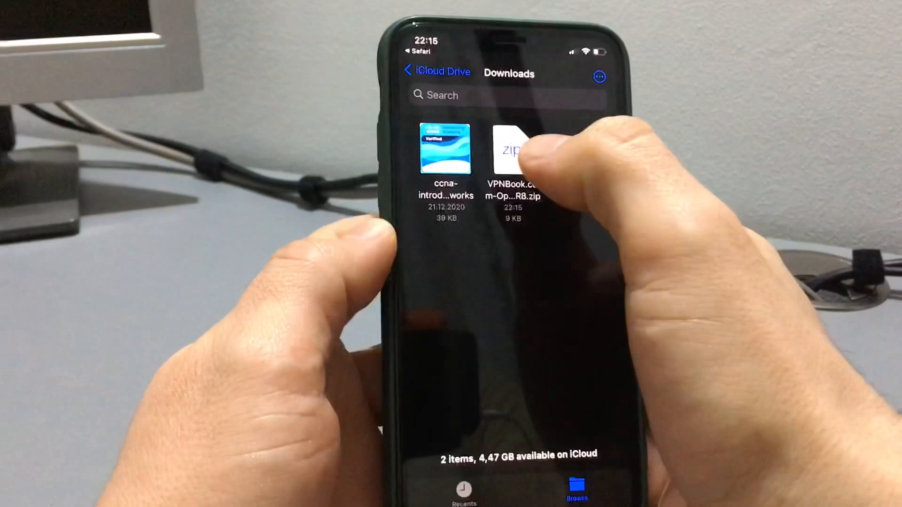
Extract the FR8 zip and share vpnbook-fr8-tcp80.ovpn to OpenVPN.
{"action": "left_click", "coordinate": [511, 152]}
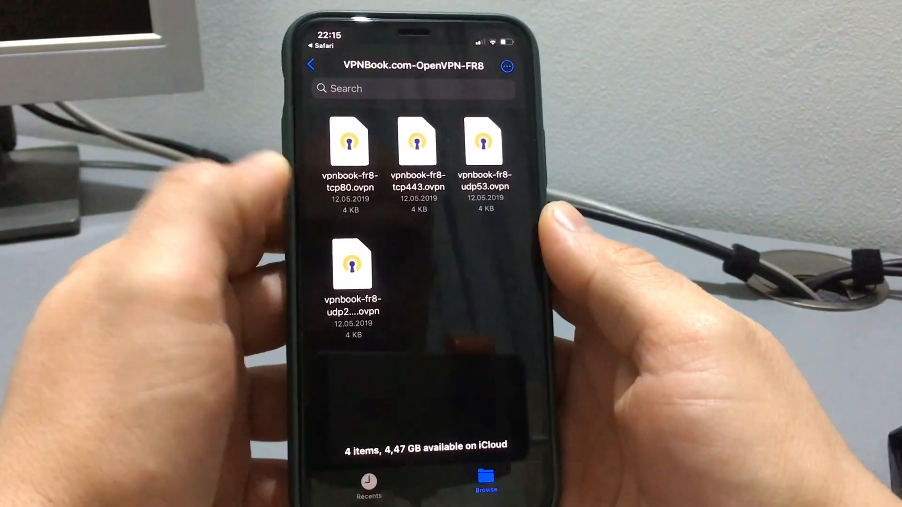
{"action": "left_click", "coordinate": [350, 142]}
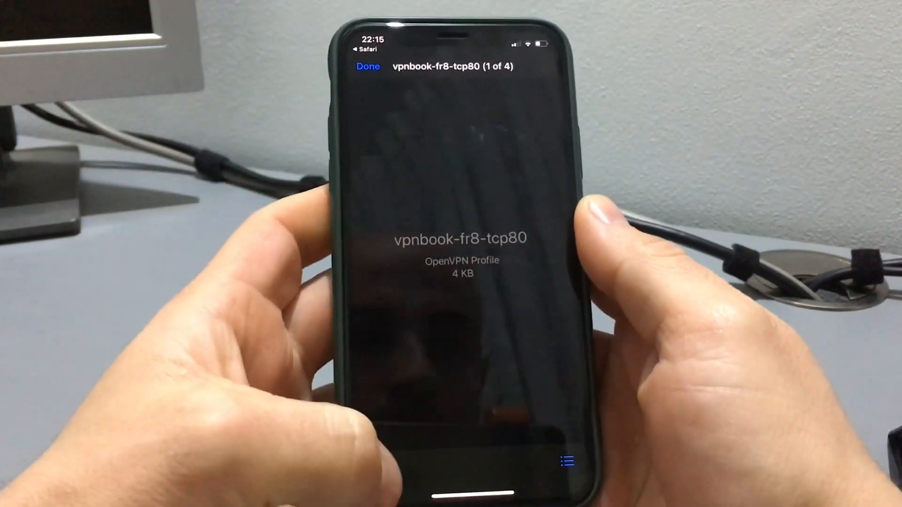
{"action": "left_click", "coordinate": [567, 463]}
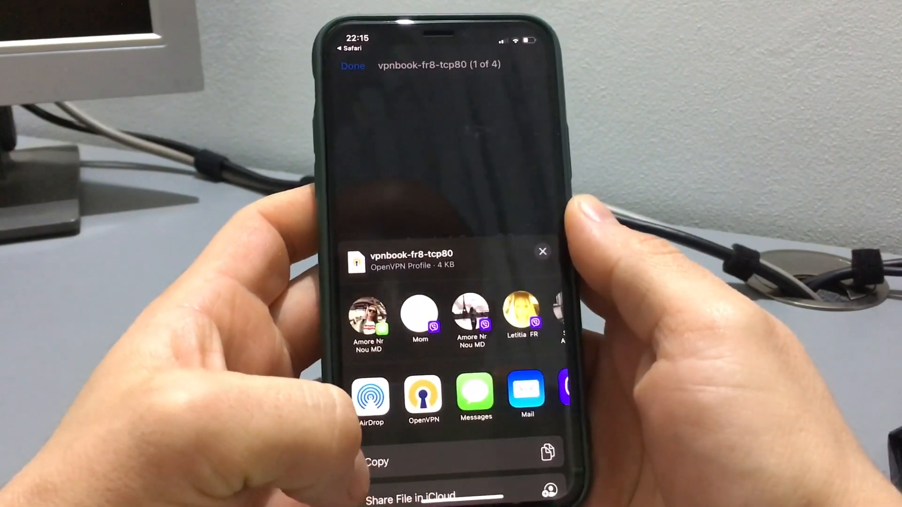
{"action": "left_click", "coordinate": [423, 396]}
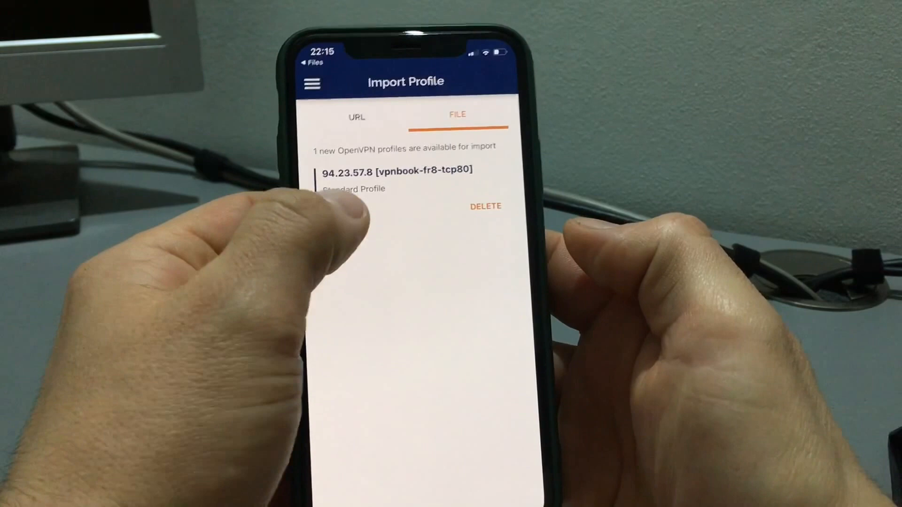
Add the FR8 tcp80 profile and type the vpnbook username.
{"action": "left_click", "coordinate": [403, 170]}
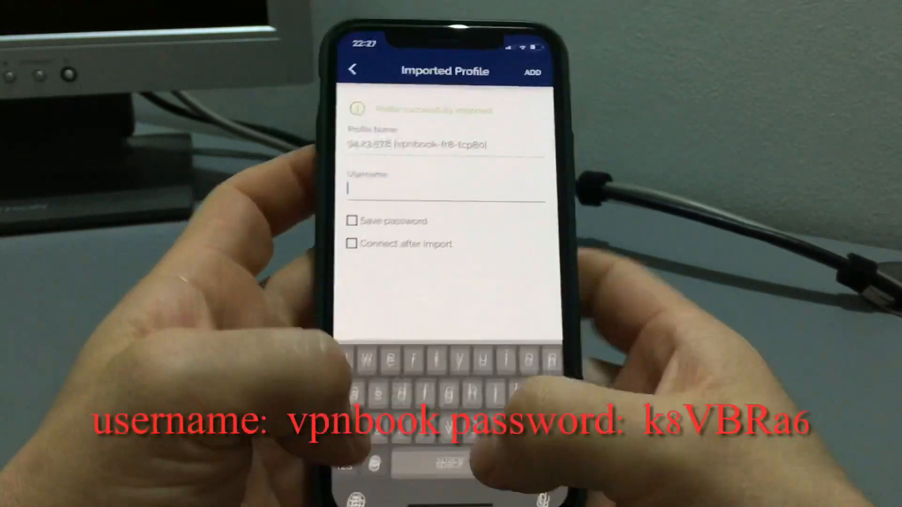
{"action": "type", "text": "vpn"}
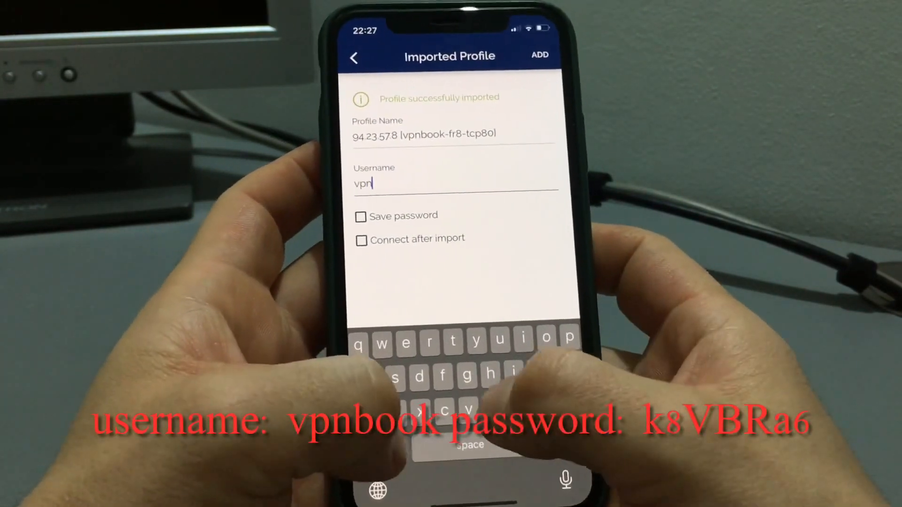
{"action": "type", "text": "b"}
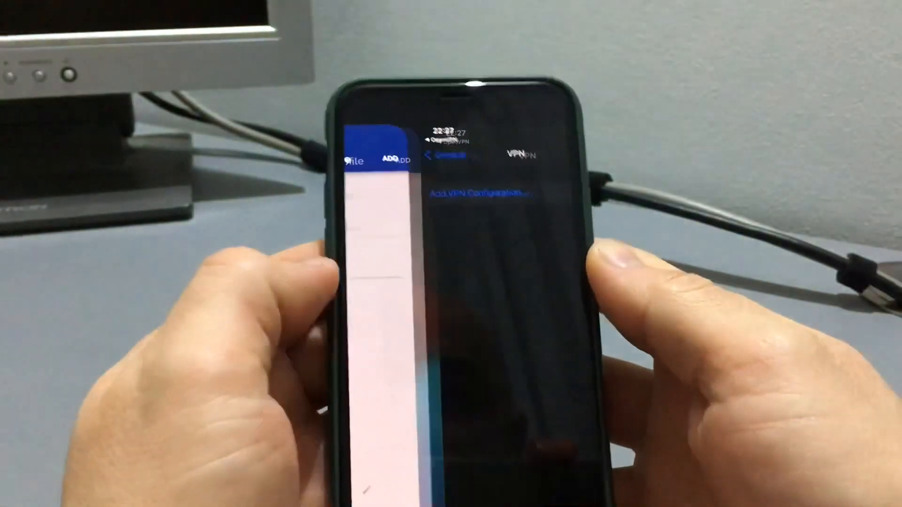
Allow the VPN configuration prompt and approve it with the passcode.
{"action": "left_click", "coordinate": [471, 192]}
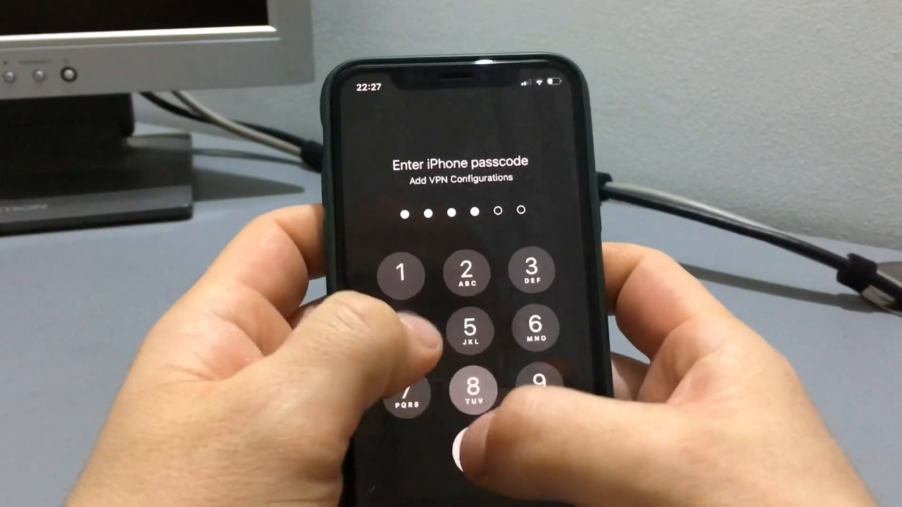
{"action": "left_click", "coordinate": [473, 389]}
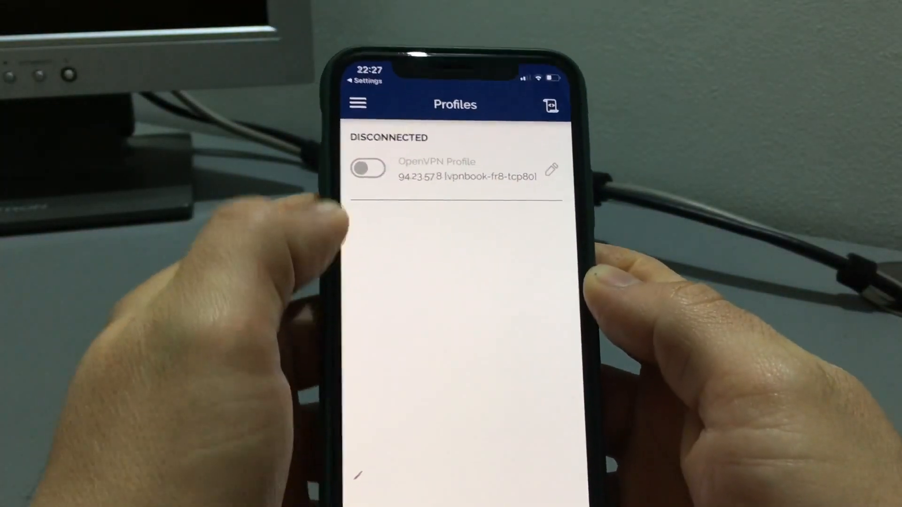
{"action": "left_click", "coordinate": [367, 168]}
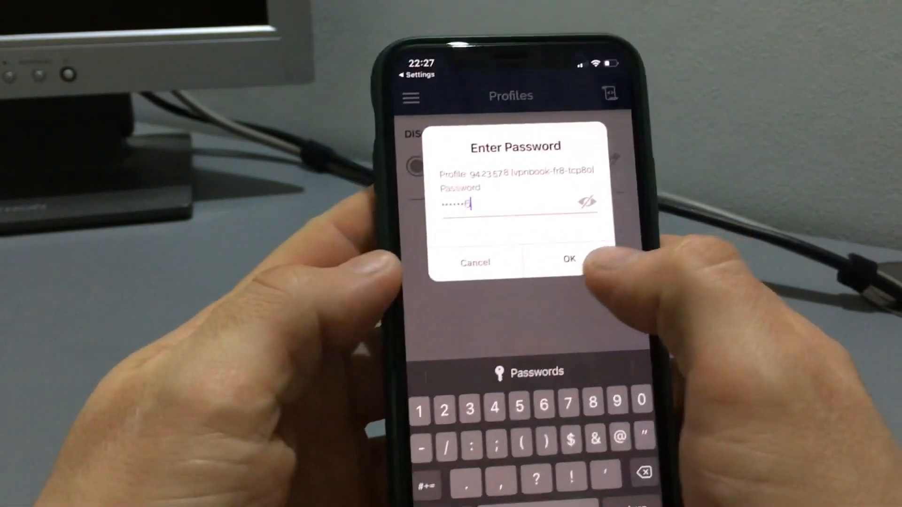
{"action": "left_click", "coordinate": [568, 260]}
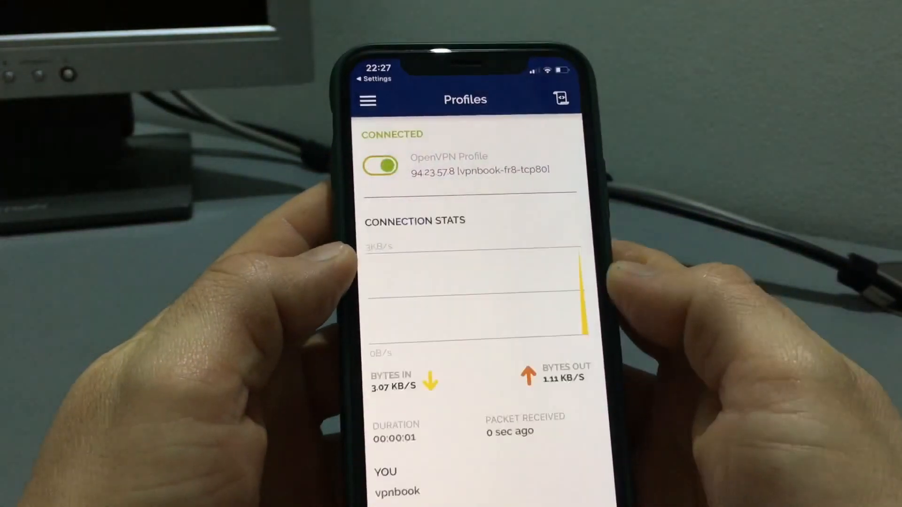